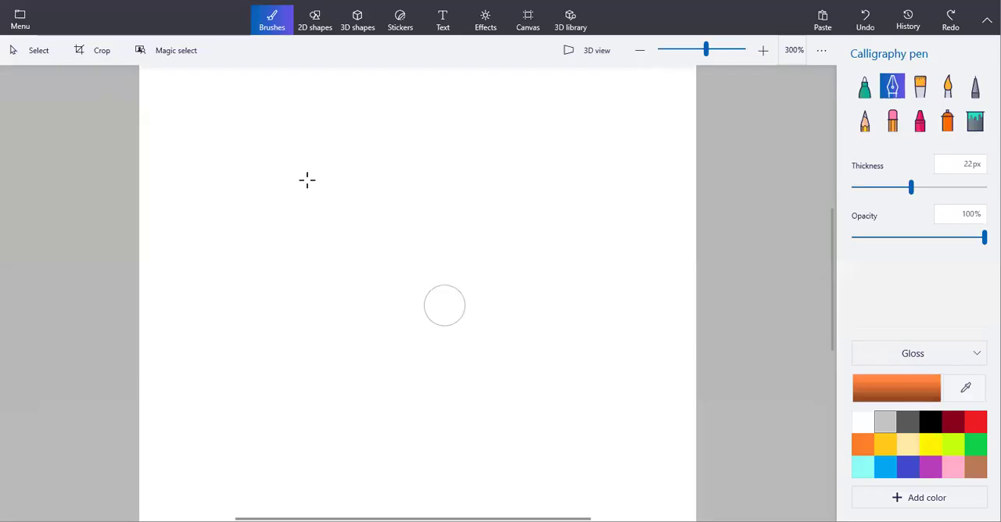
{"action": "mouse_move", "coordinate": [306, 180]}
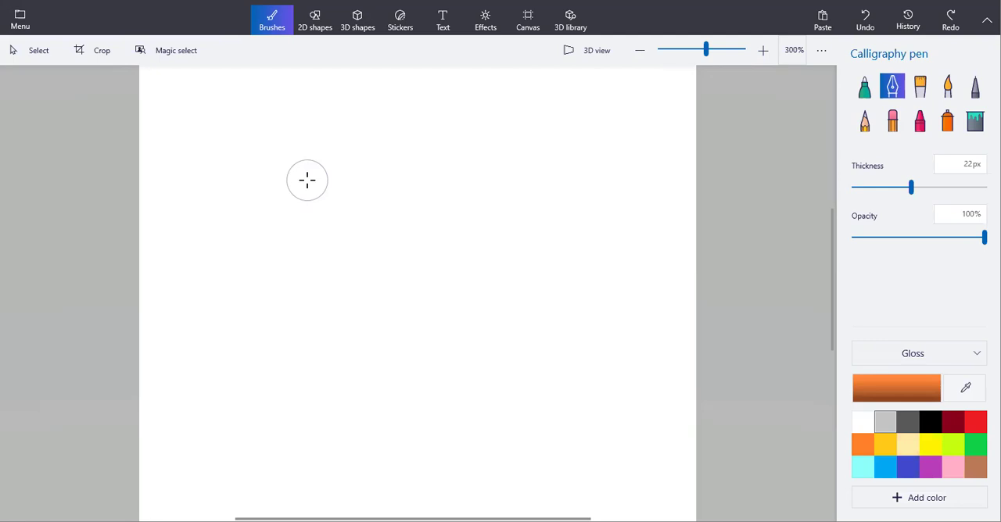
{"action": "mouse_move", "coordinate": [235, 142]}
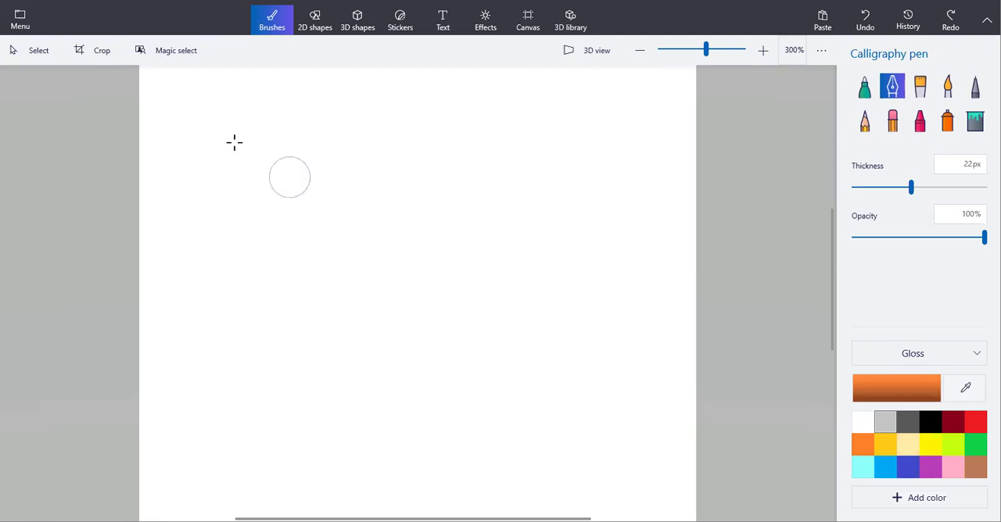
{"action": "mouse_move", "coordinate": [250, 125]}
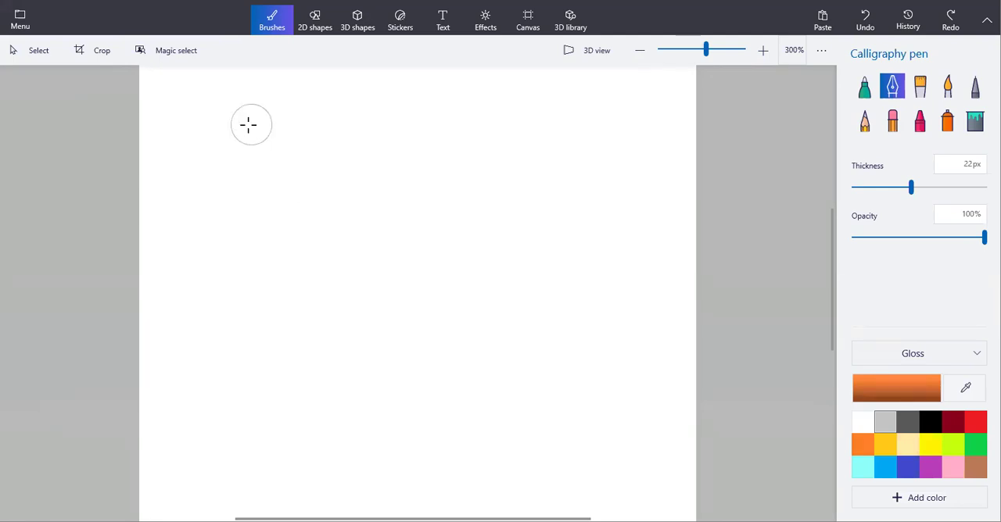
Paint a fully opaque orange calligraphy stroke horizontally across the top of the canvas
{"action": "left_click_drag", "start_coordinate": [250, 124], "coordinate": [430, 124]}
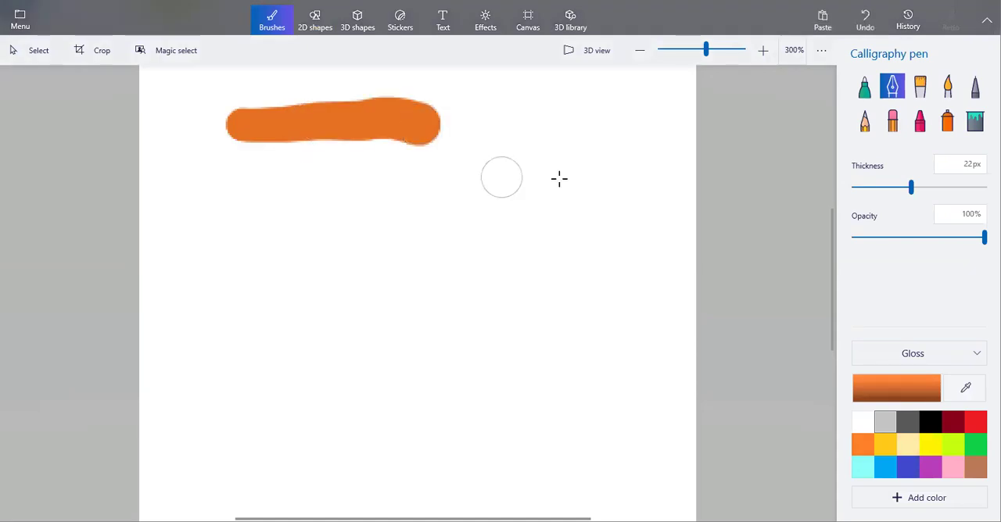
{"action": "mouse_move", "coordinate": [929, 250]}
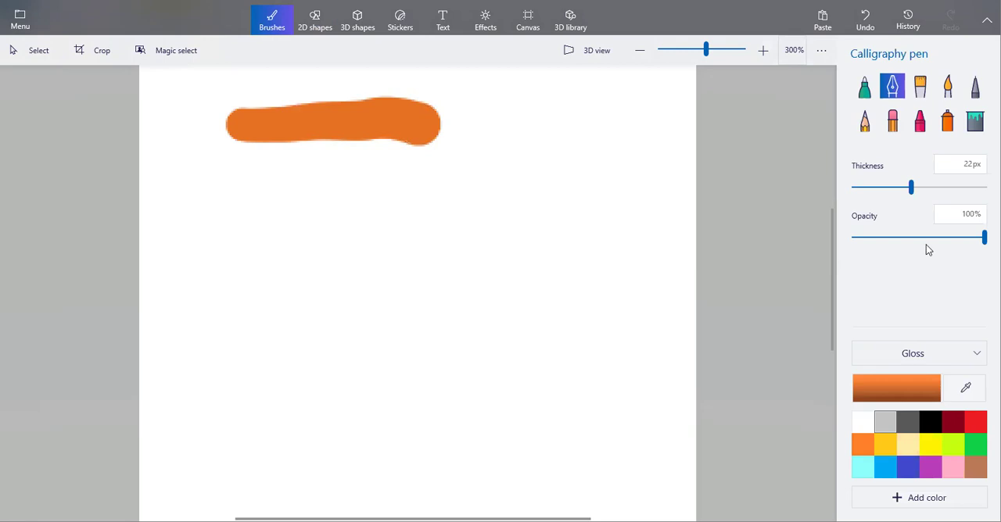
{"action": "mouse_move", "coordinate": [863, 232]}
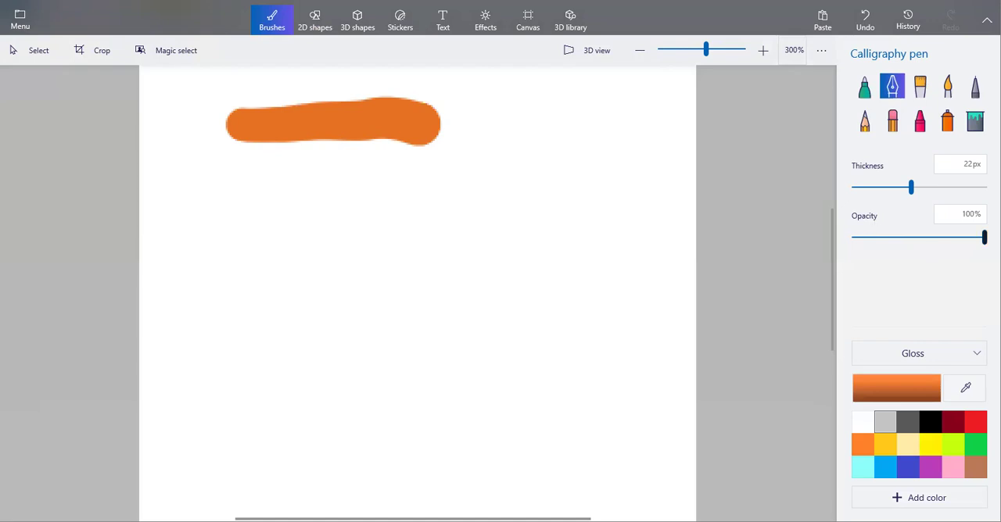
{"action": "mouse_move", "coordinate": [946, 238]}
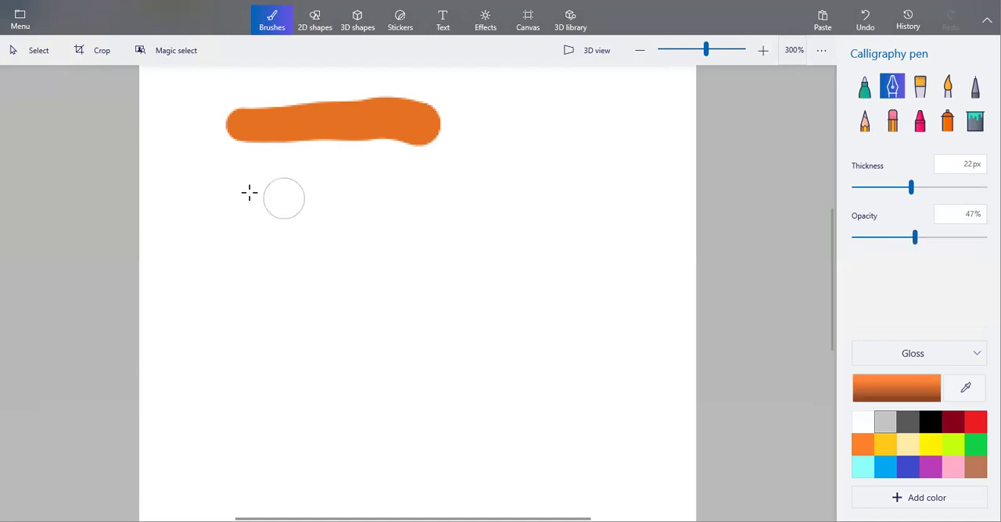
Paint a paler orange stroke at 41% opacity just below the first
{"action": "left_click_drag", "start_coordinate": [250, 190], "coordinate": [469, 189]}
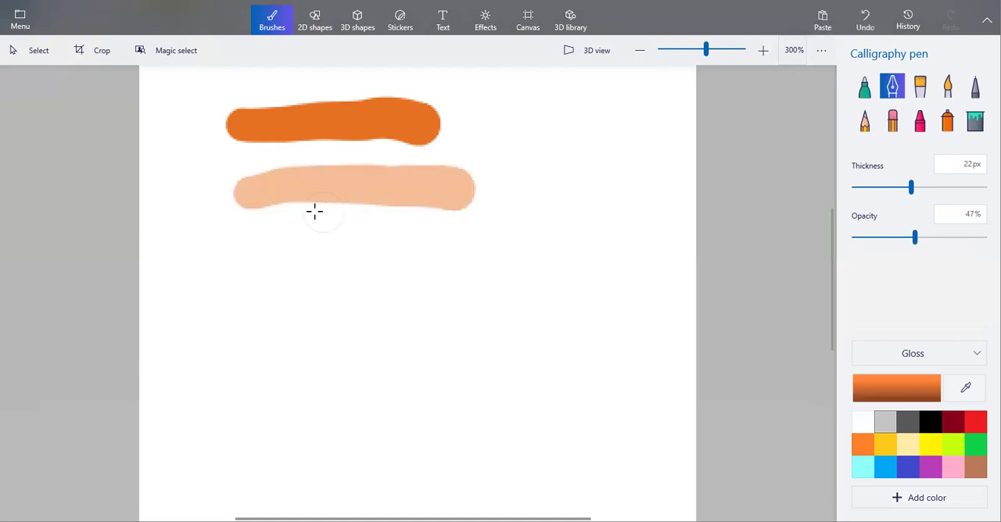
{"action": "mouse_move", "coordinate": [288, 227]}
{"action": "type", "text": "25"}
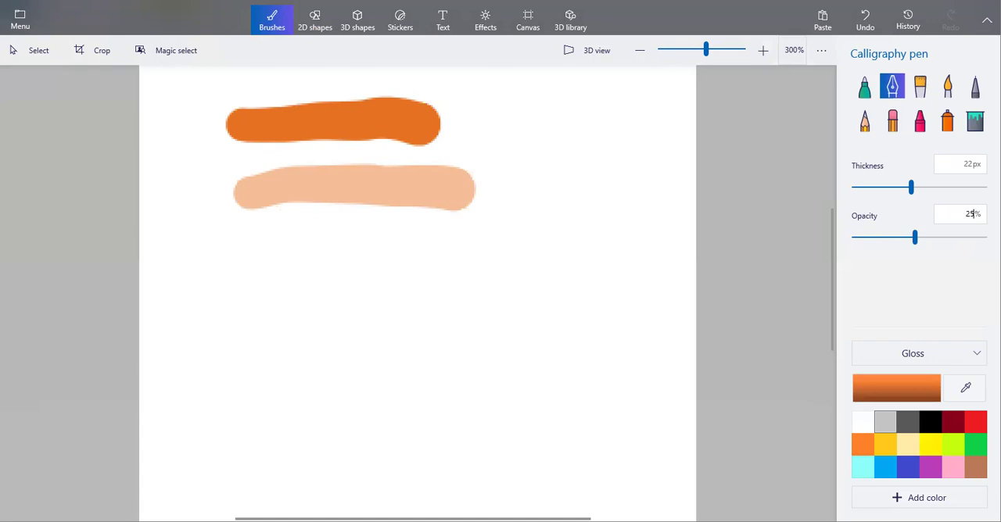
Lower the pen opacity to 25% and paint the faintest third orange stroke beneath the second
{"action": "left_click_drag", "start_coordinate": [914, 238], "coordinate": [885, 238]}
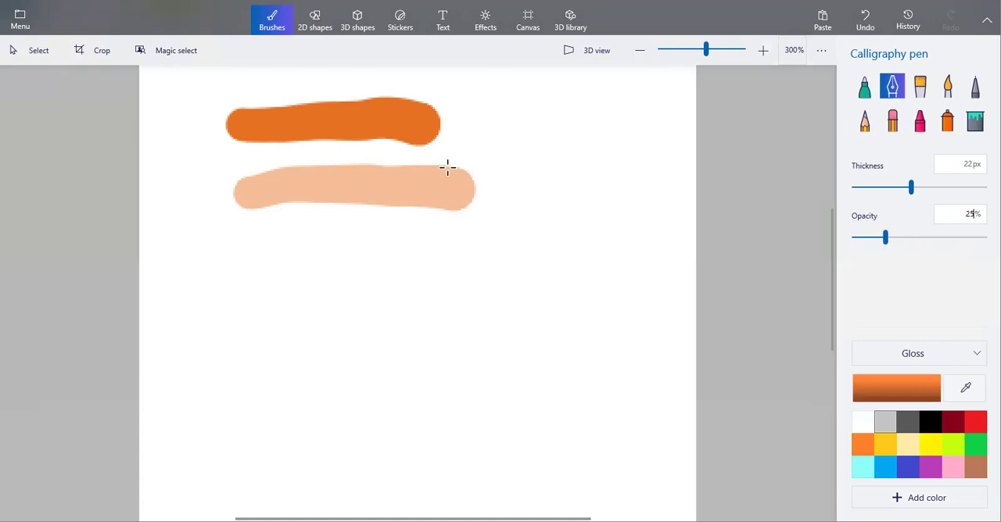
{"action": "left_click_drag", "start_coordinate": [247, 234], "coordinate": [336, 235]}
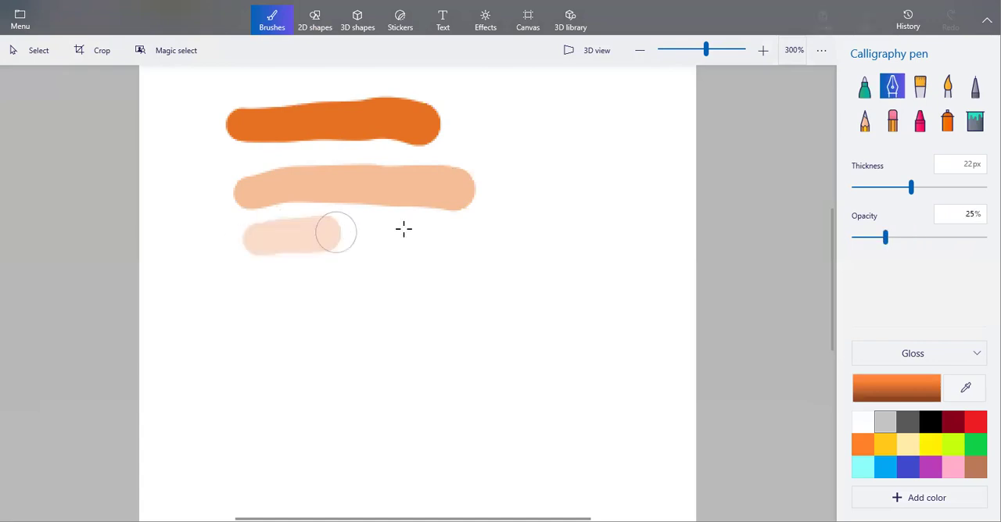
{"action": "left_click_drag", "start_coordinate": [336, 235], "coordinate": [472, 234]}
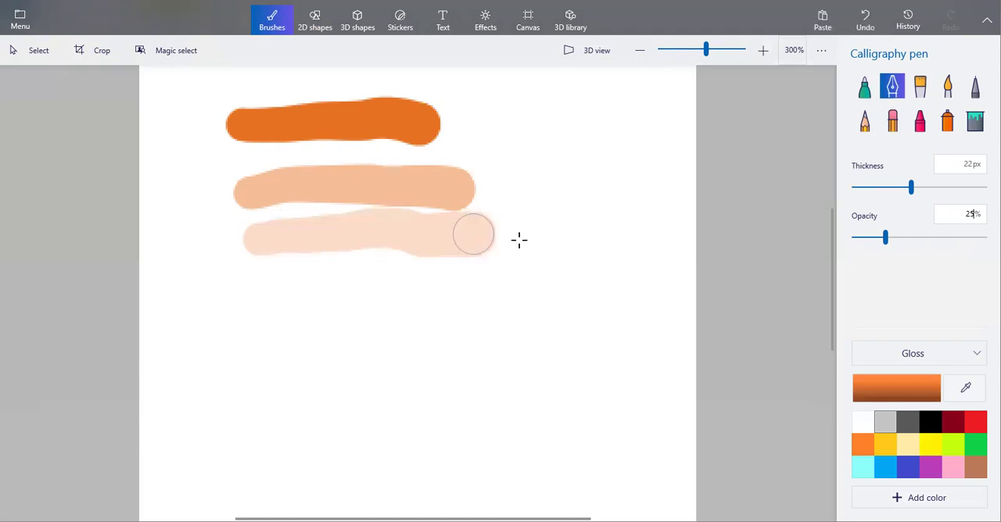
{"action": "mouse_move", "coordinate": [749, 208]}
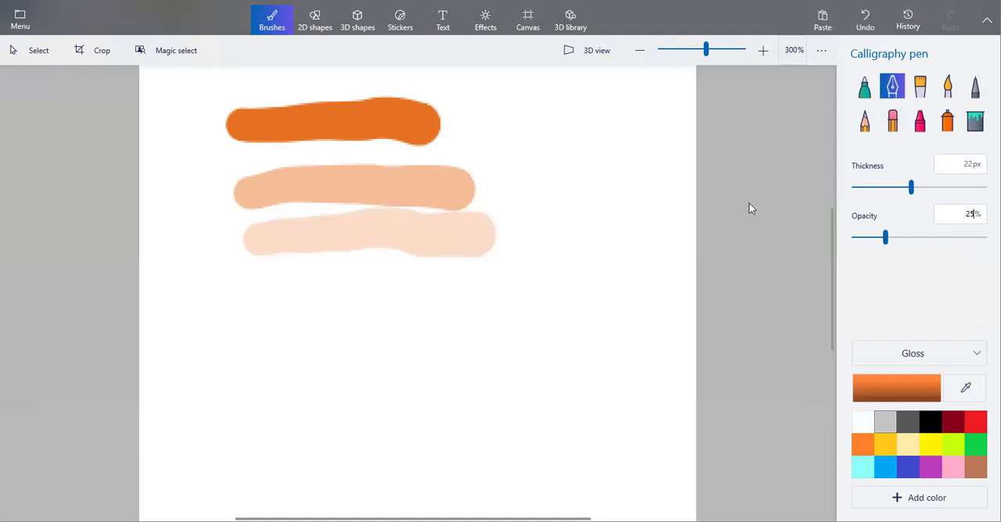